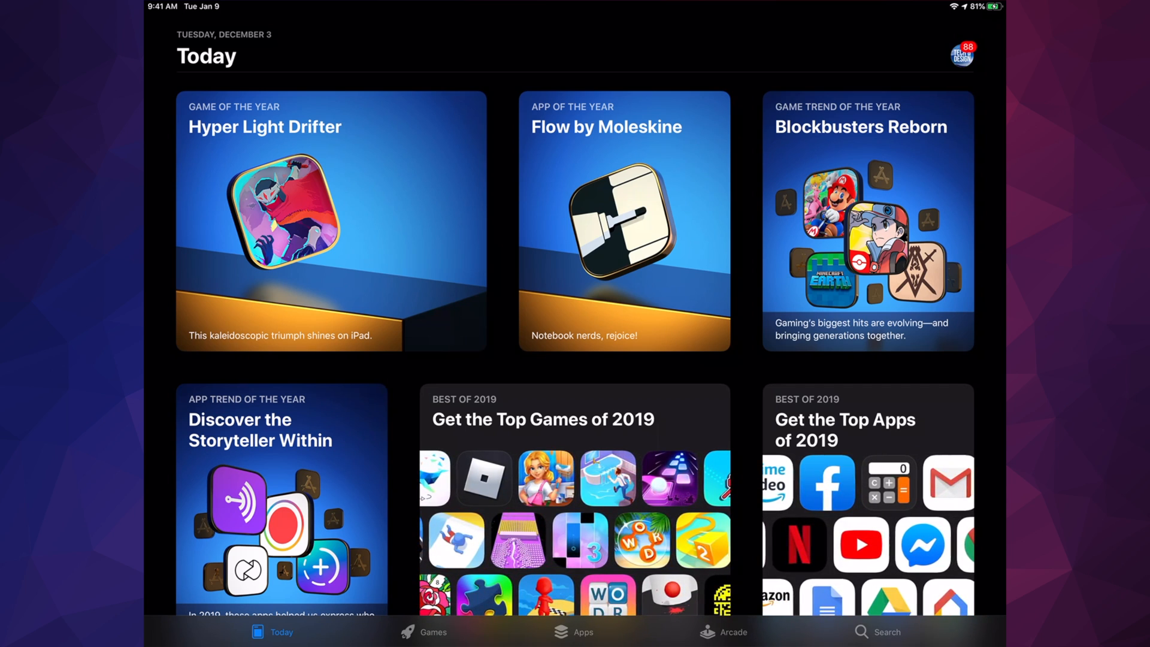
Step: Search the App Store for 'Youtube', check its pending update, then cancel the search
left_click(878, 631)
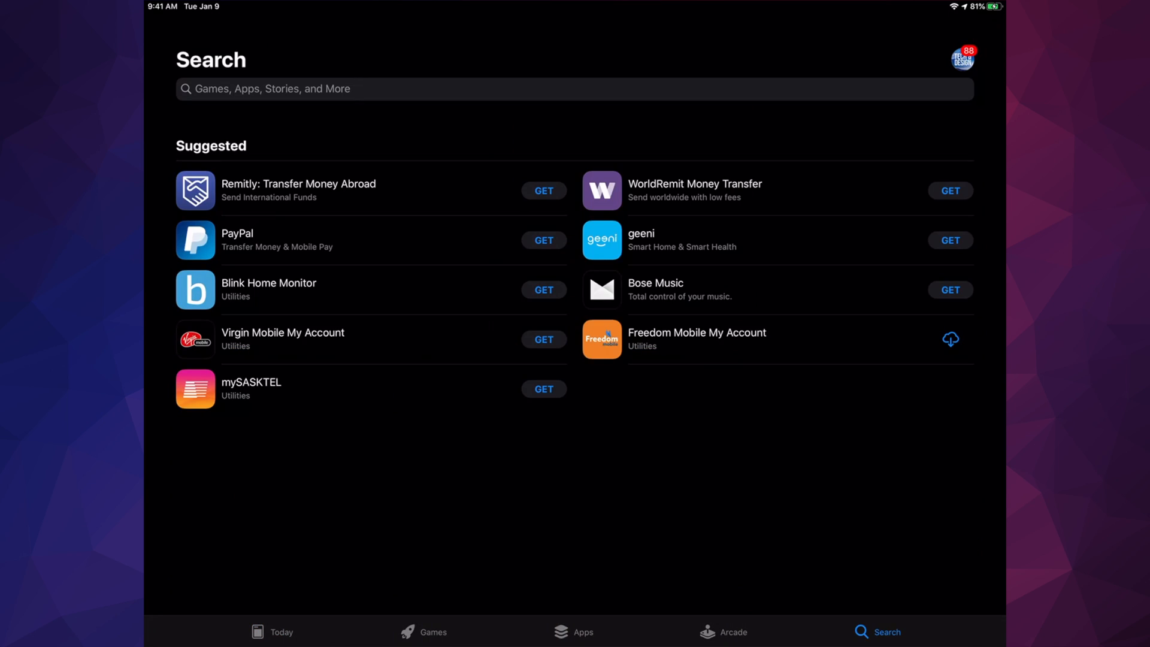
left_click(574, 89)
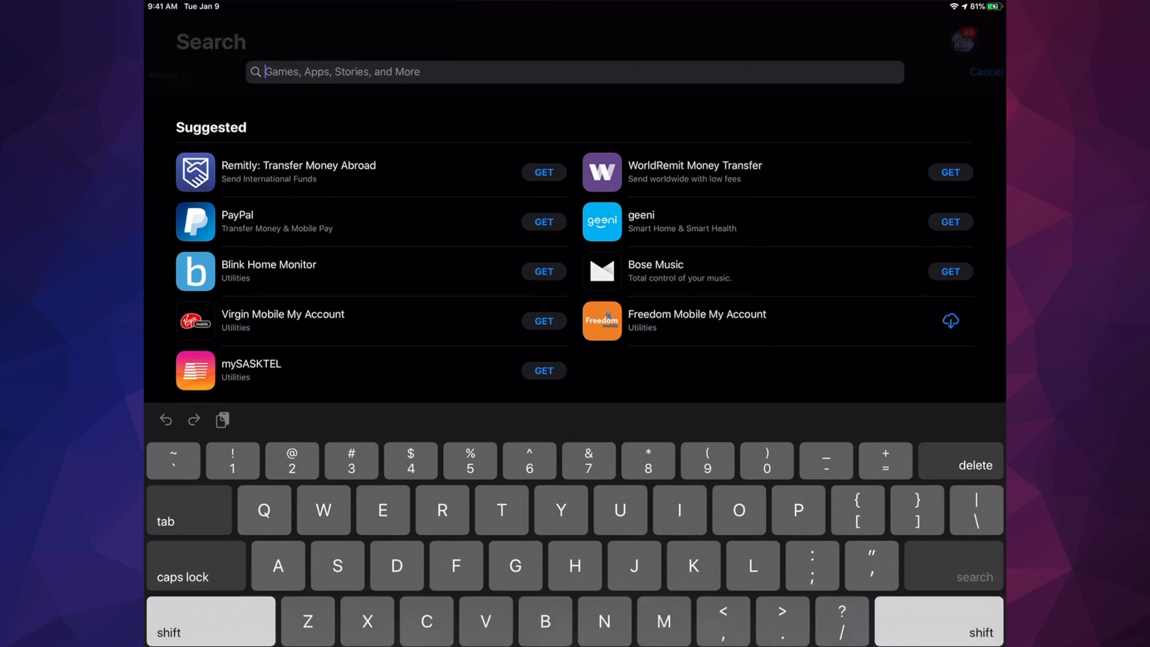
type("Youtube")
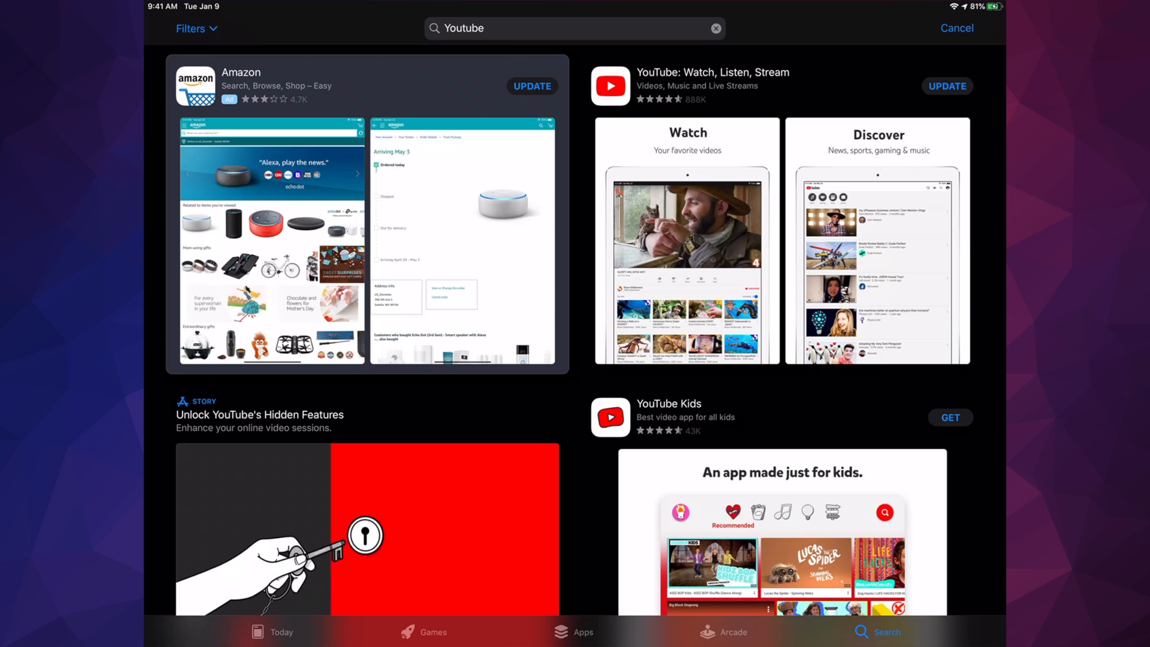
left_click(957, 28)
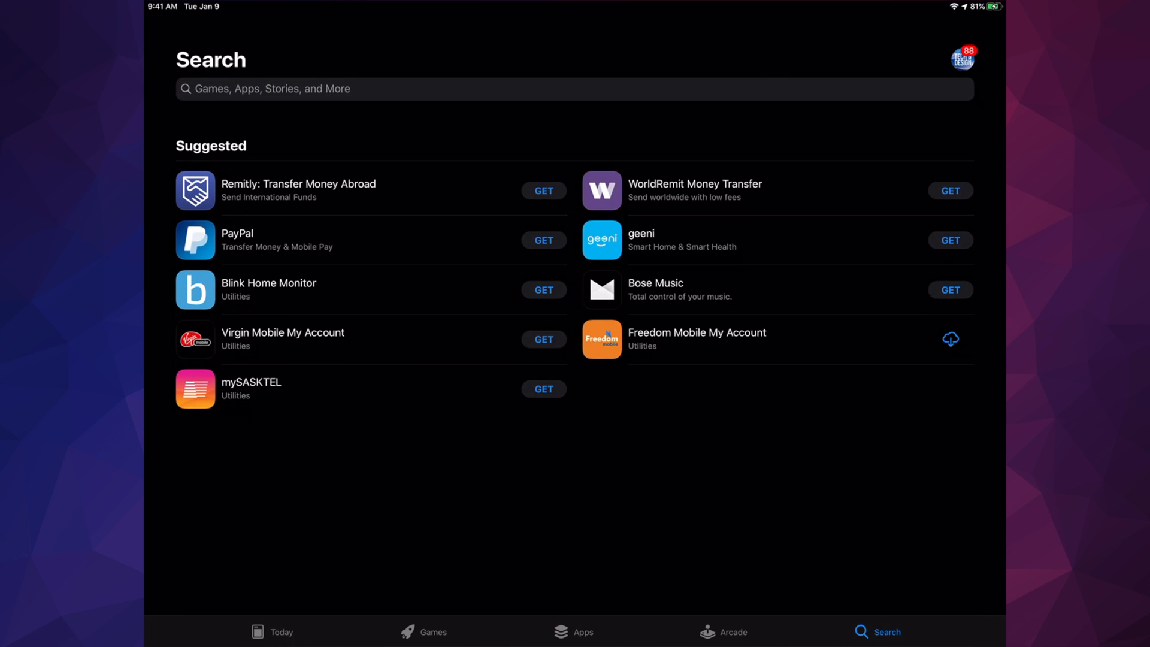
Step: From Today, open the account's 88 available updates and scroll down to YouTube
left_click(272, 631)
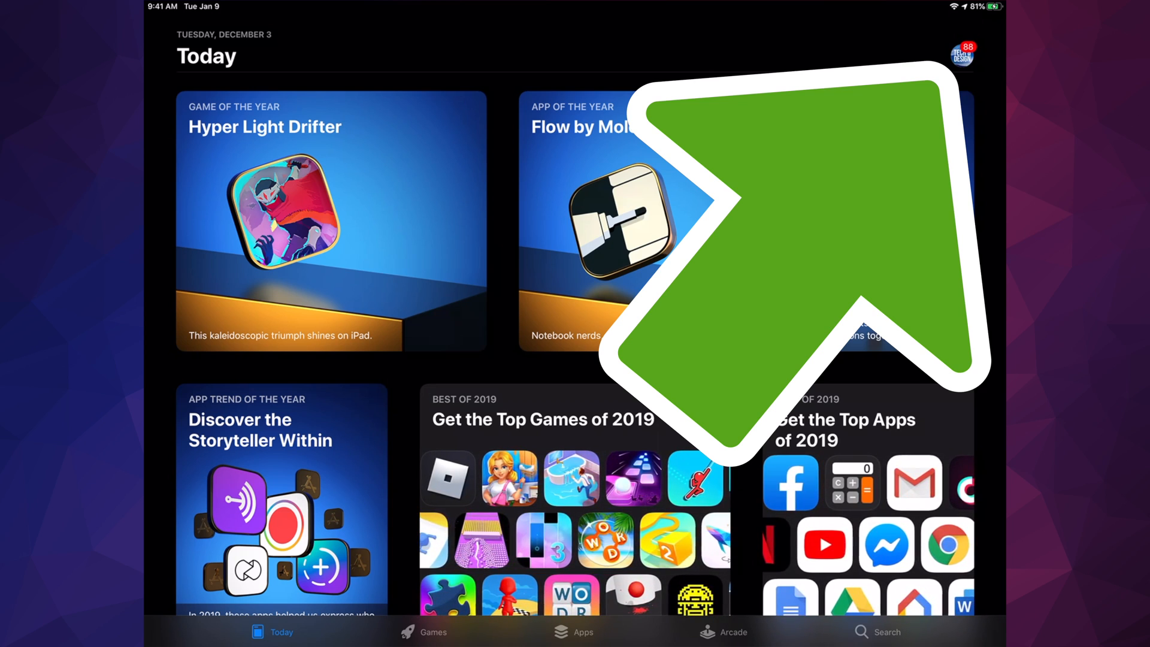
left_click(961, 55)
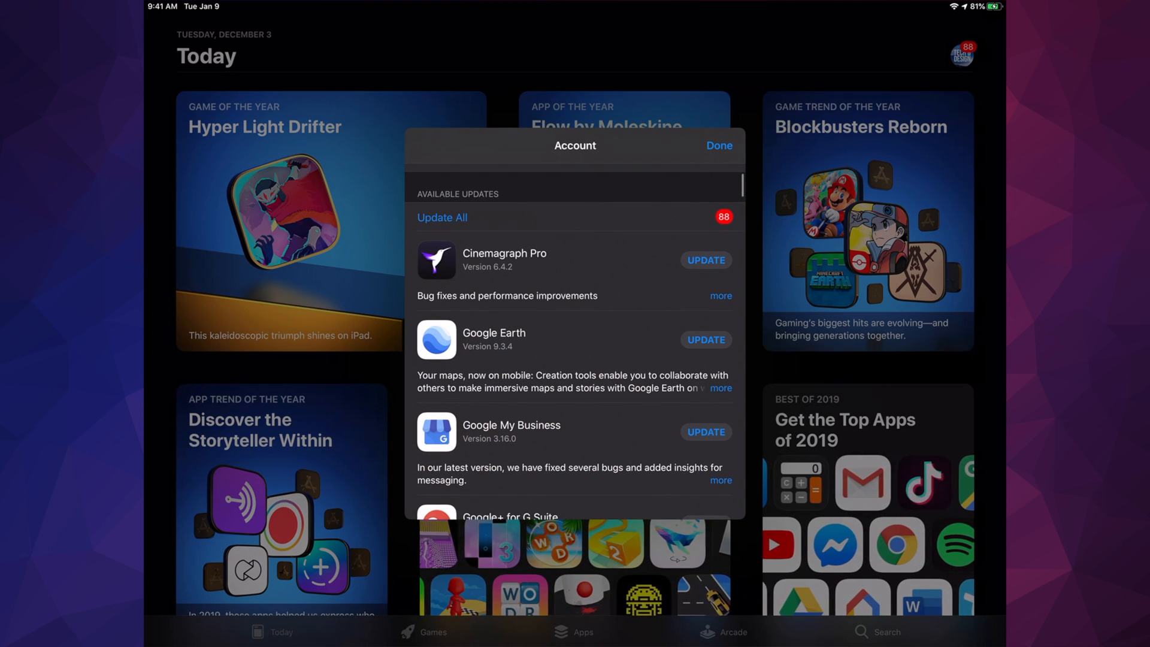
scroll("down", 3)
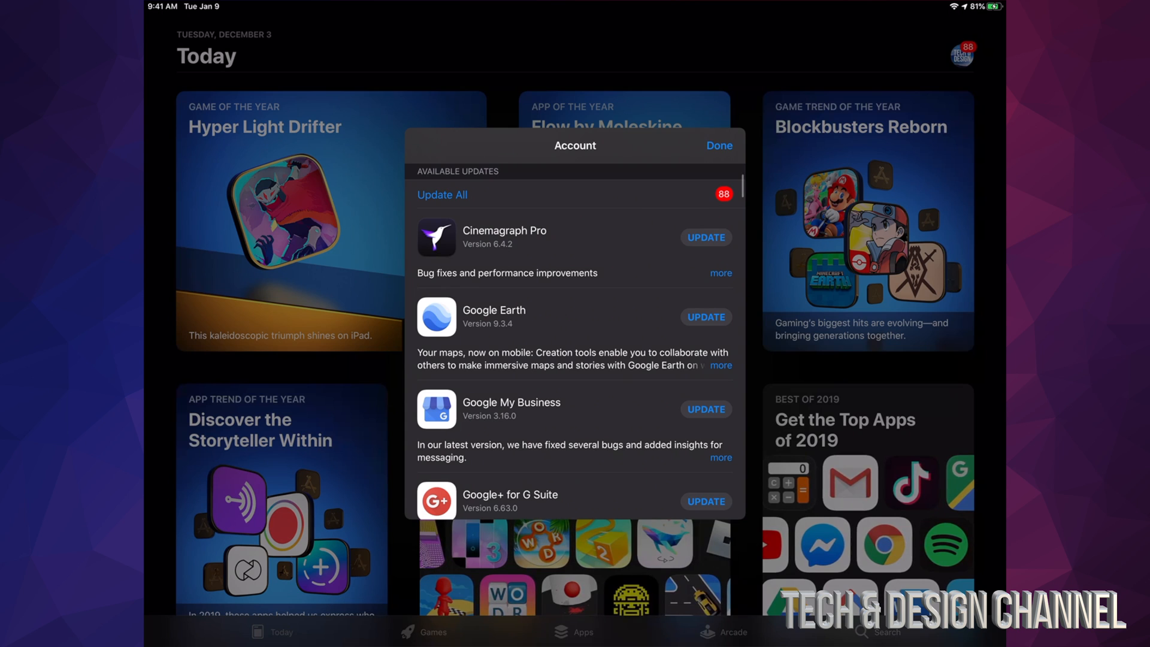
scroll("down", 3)
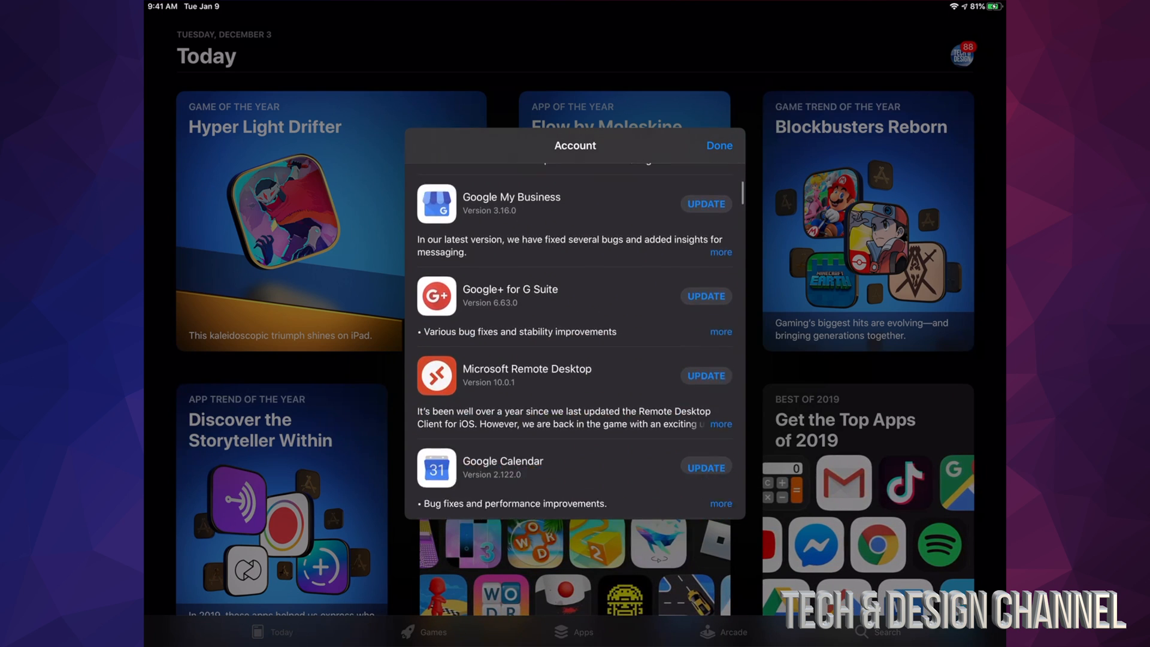
scroll("down", 3)
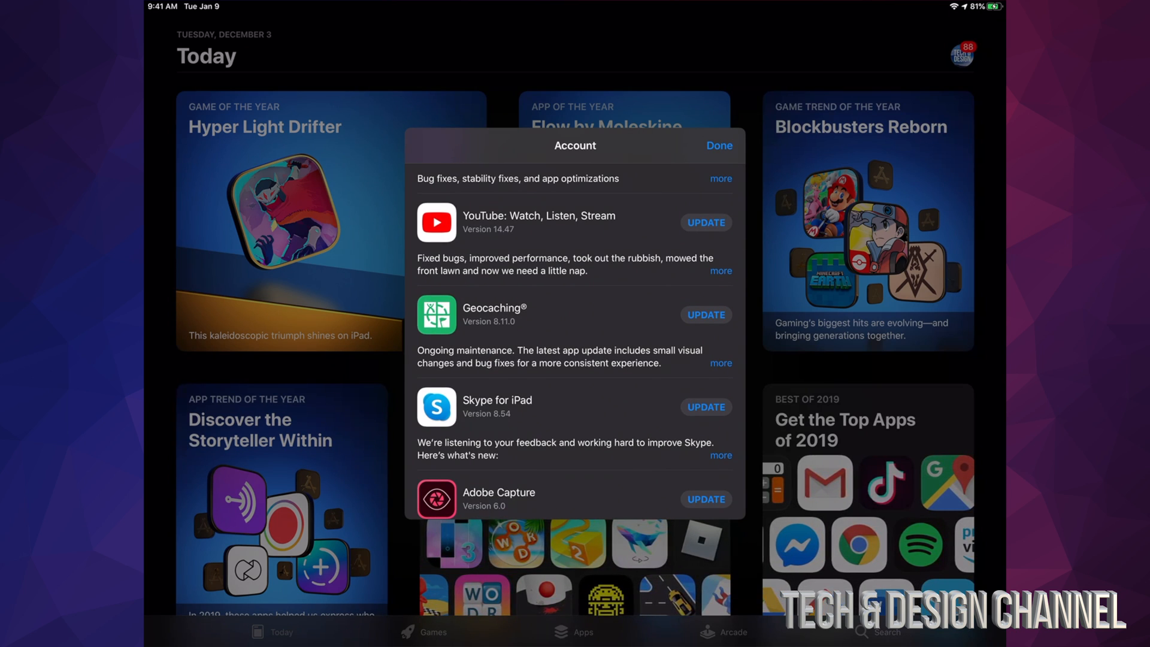
Step: Start the YouTube update and scroll further down the updates list
left_click(705, 222)
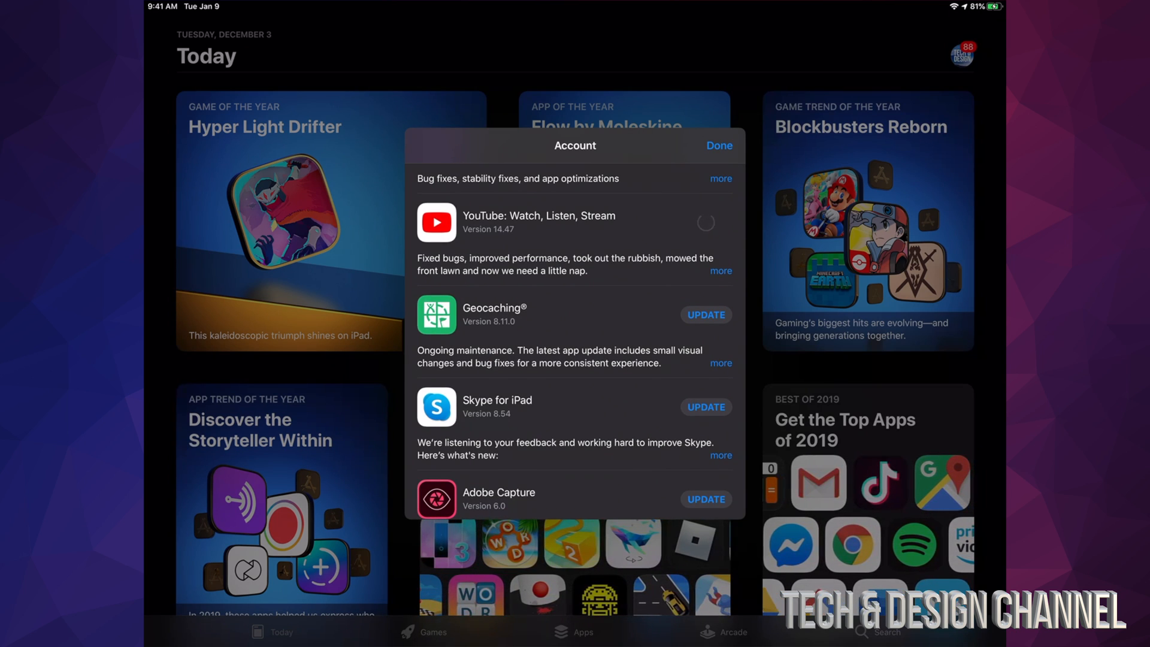
scroll("down", 3)
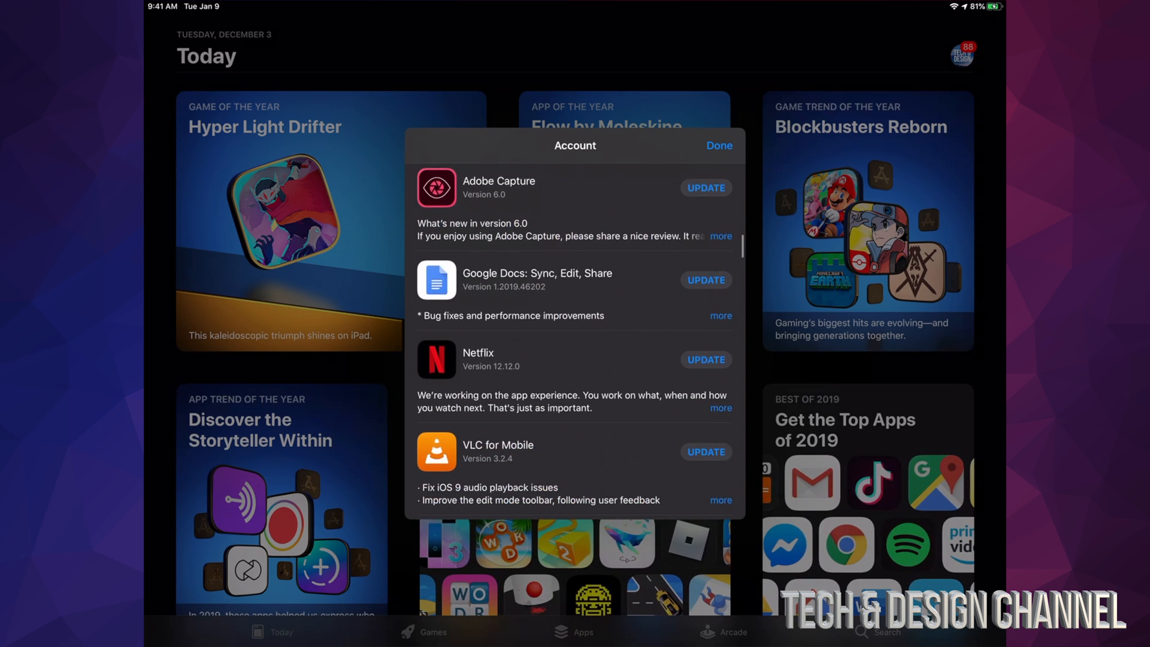
scroll("down", 3)
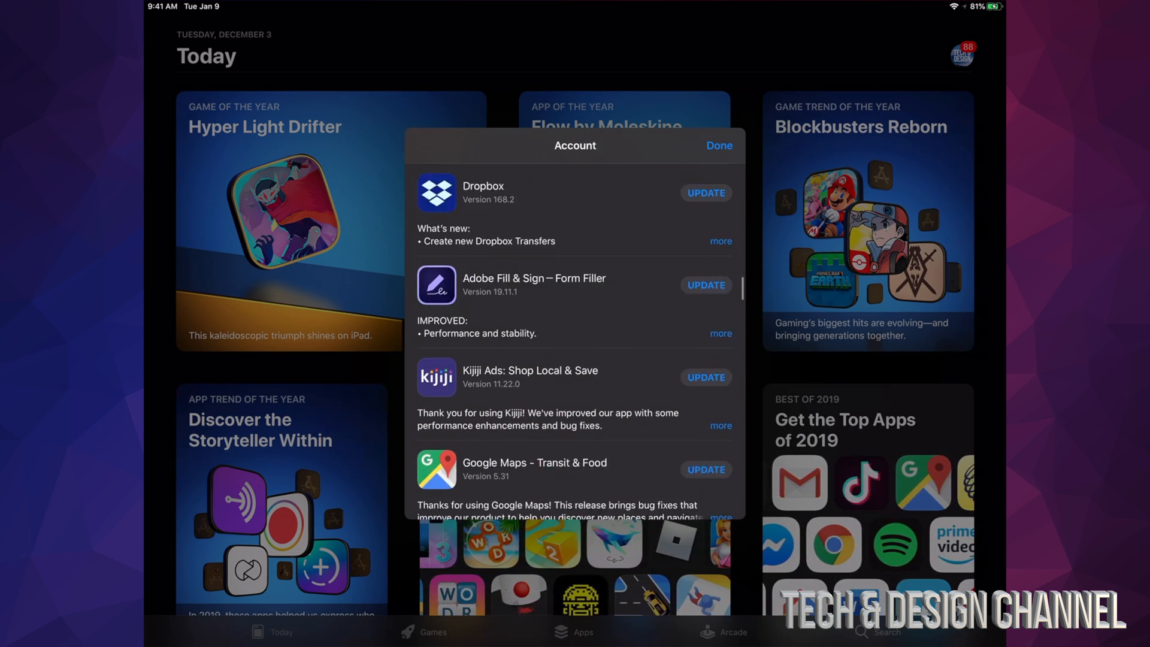
scroll("down", 3)
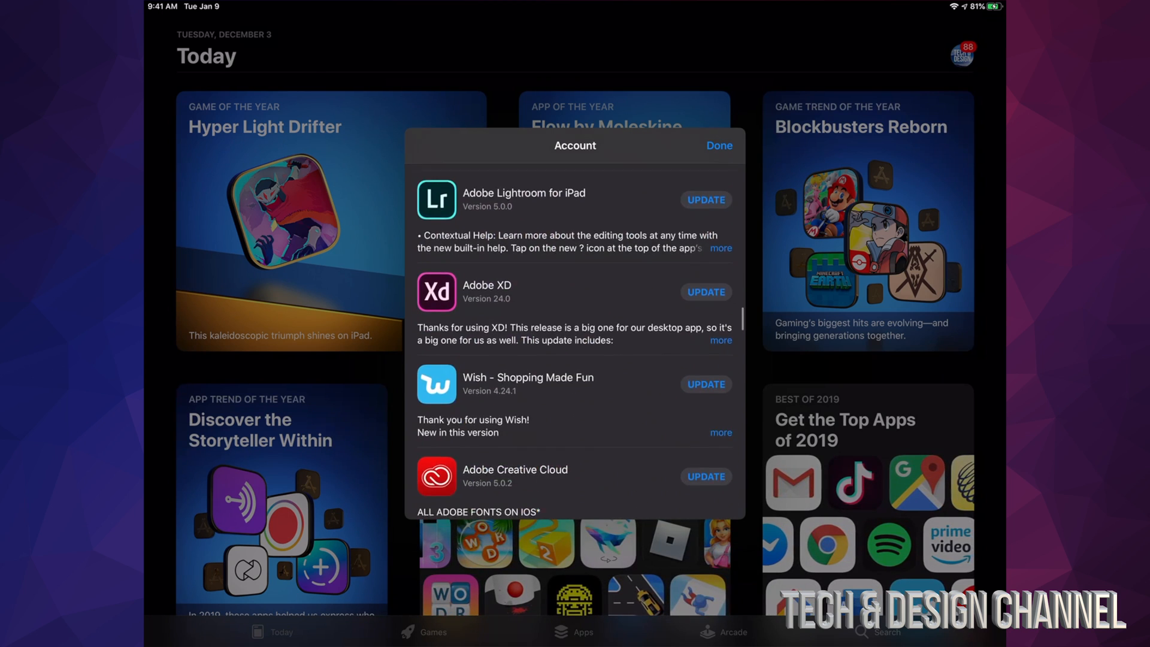
scroll("down", 3)
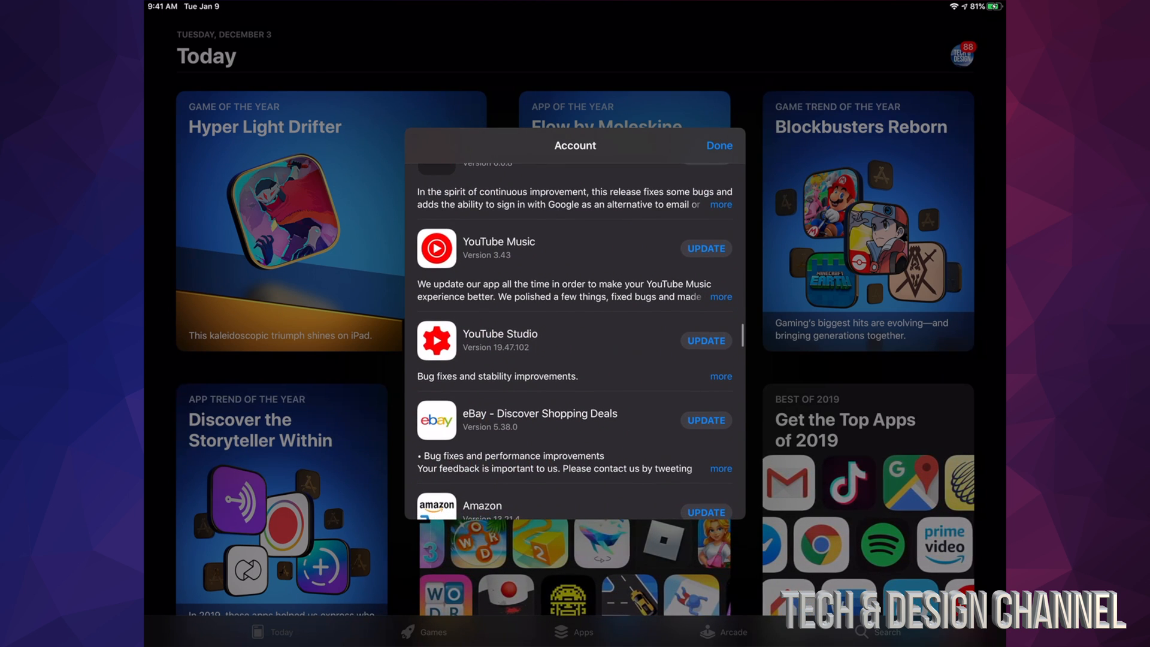
Step: Start the YouTube Music update, then scroll down to Google Calendar and Smule
left_click(705, 248)
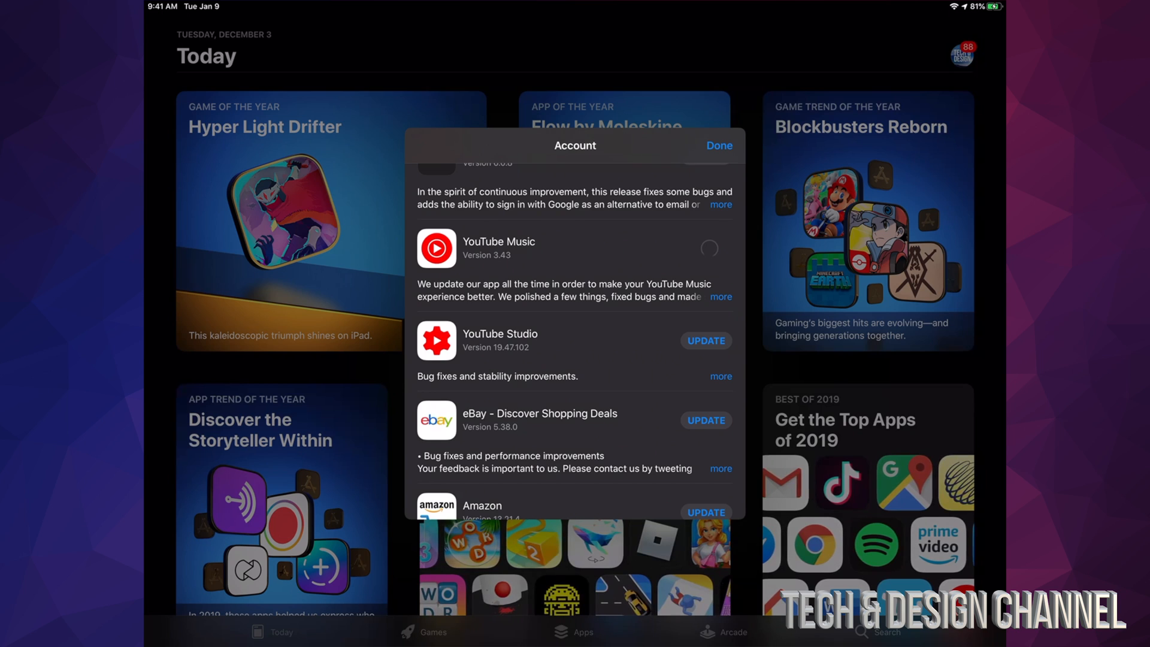
scroll("down", 3)
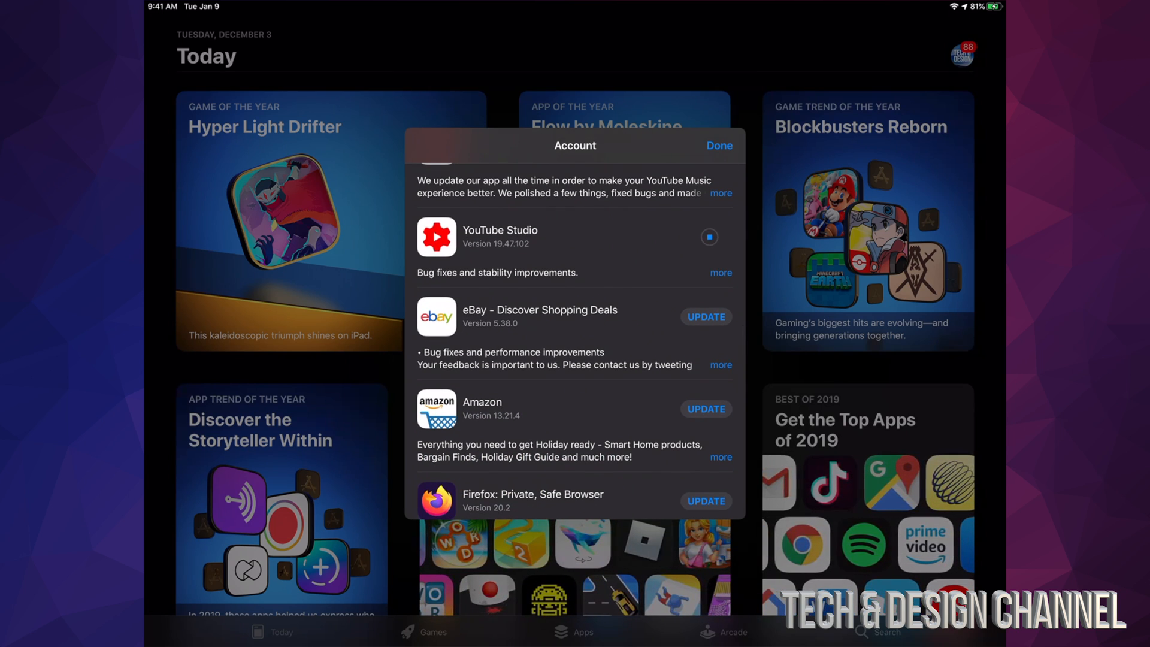
scroll("down", 3)
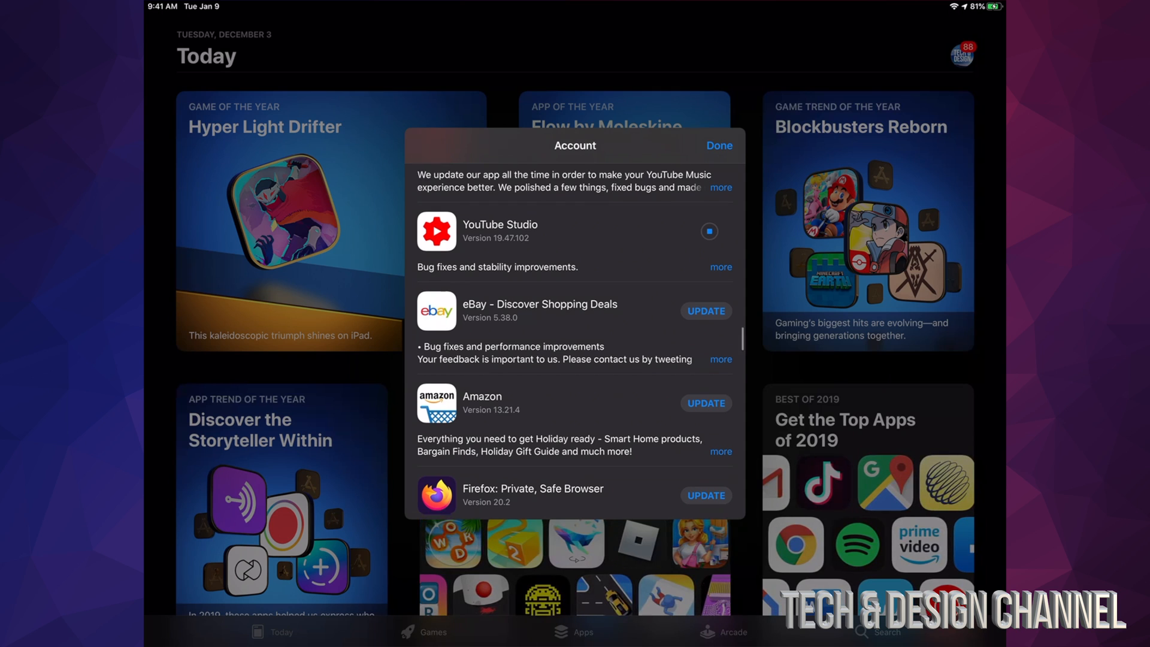
scroll("down", 3)
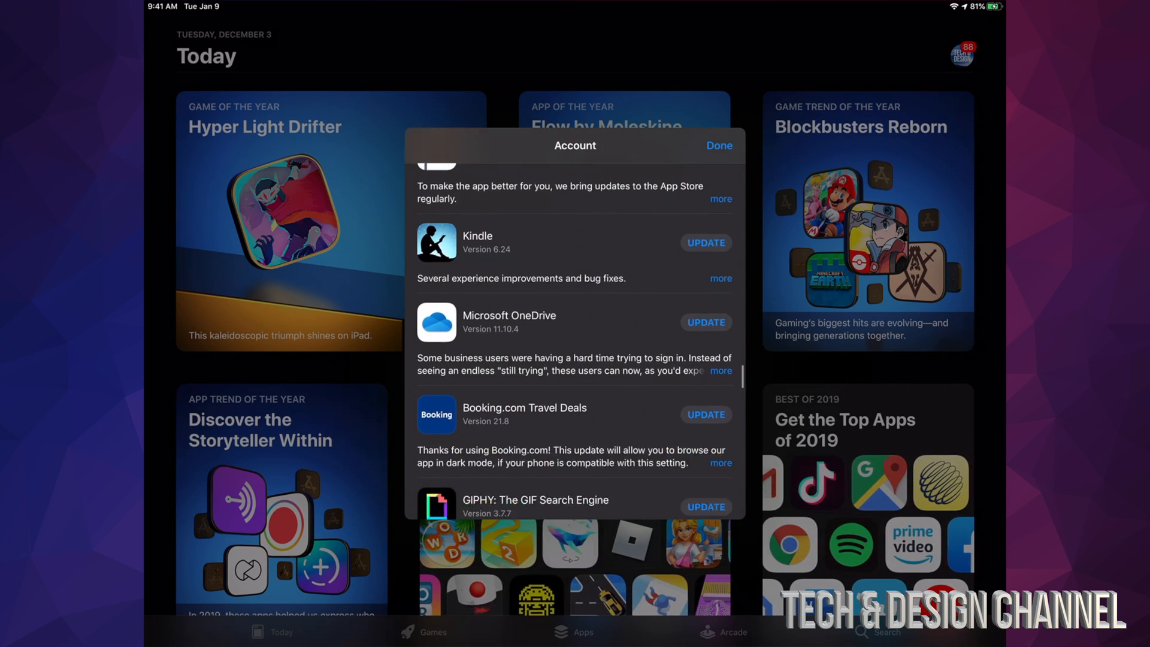
scroll("down", 3)
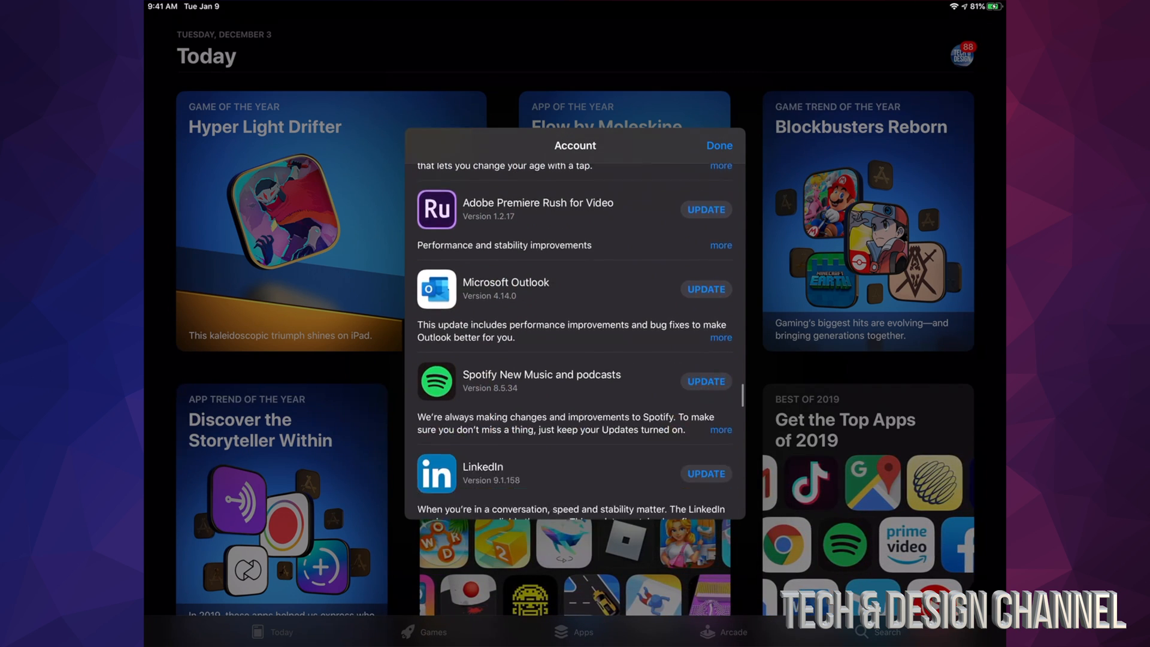
scroll("down", 3)
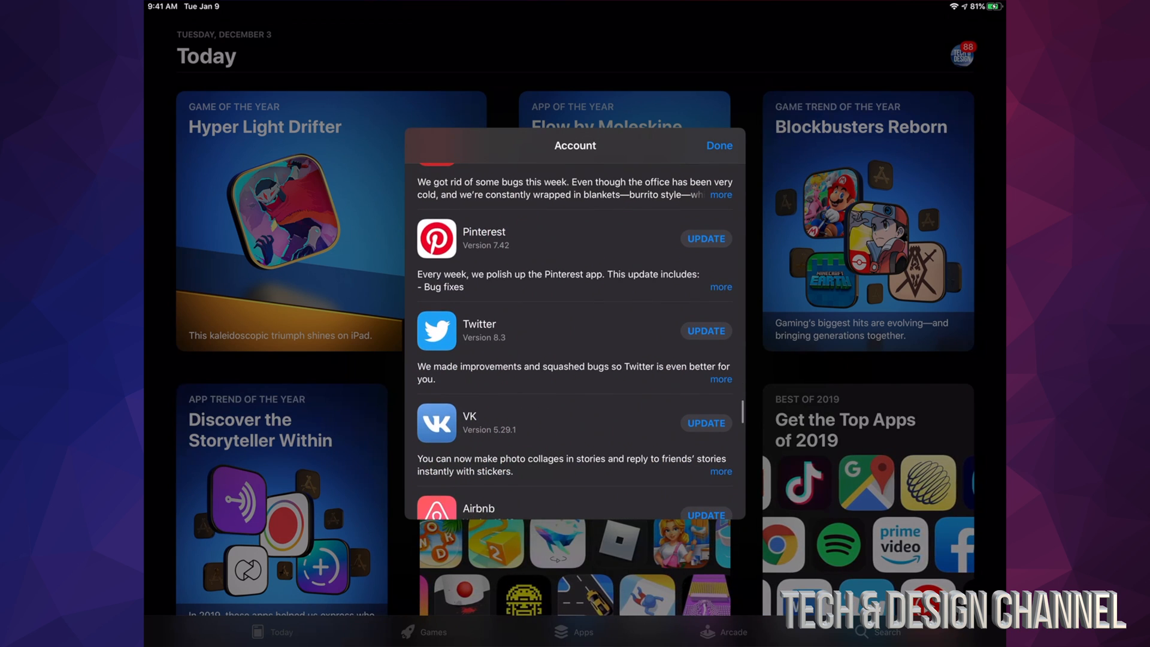
scroll("down", 3)
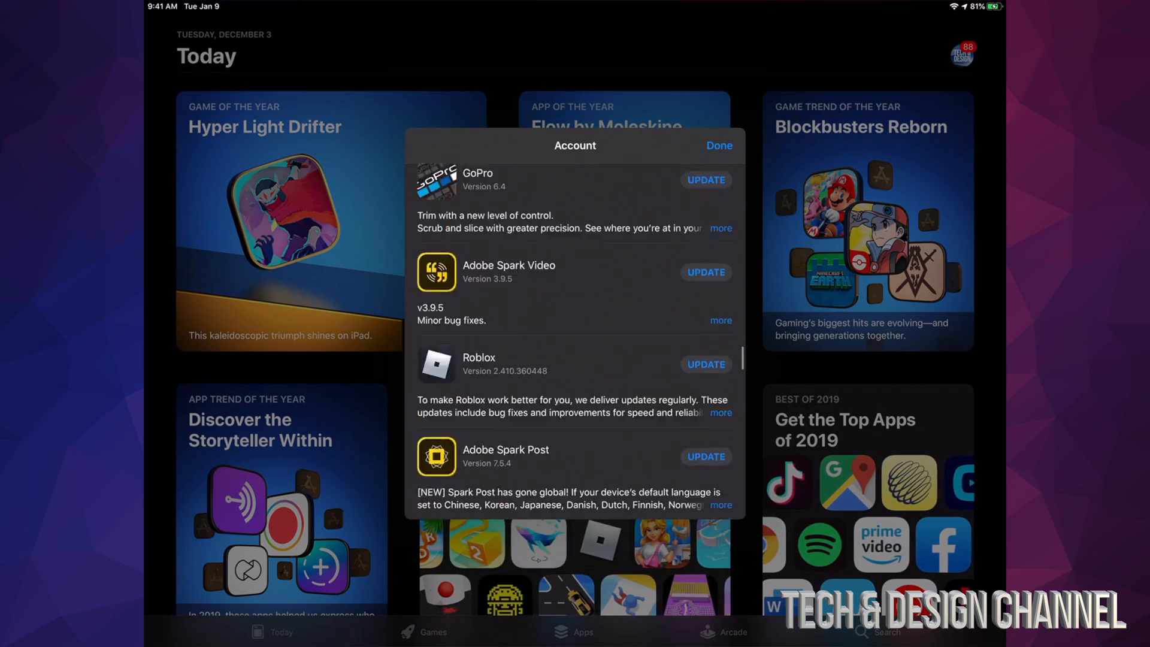
scroll("down", 3)
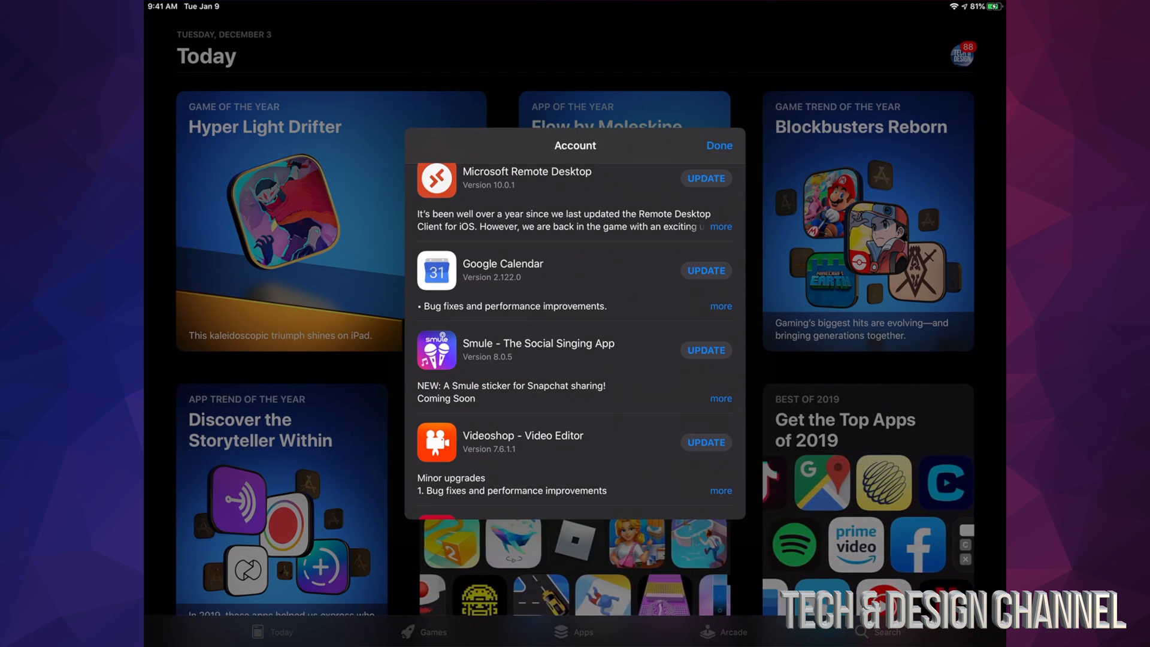
scroll("down", 3)
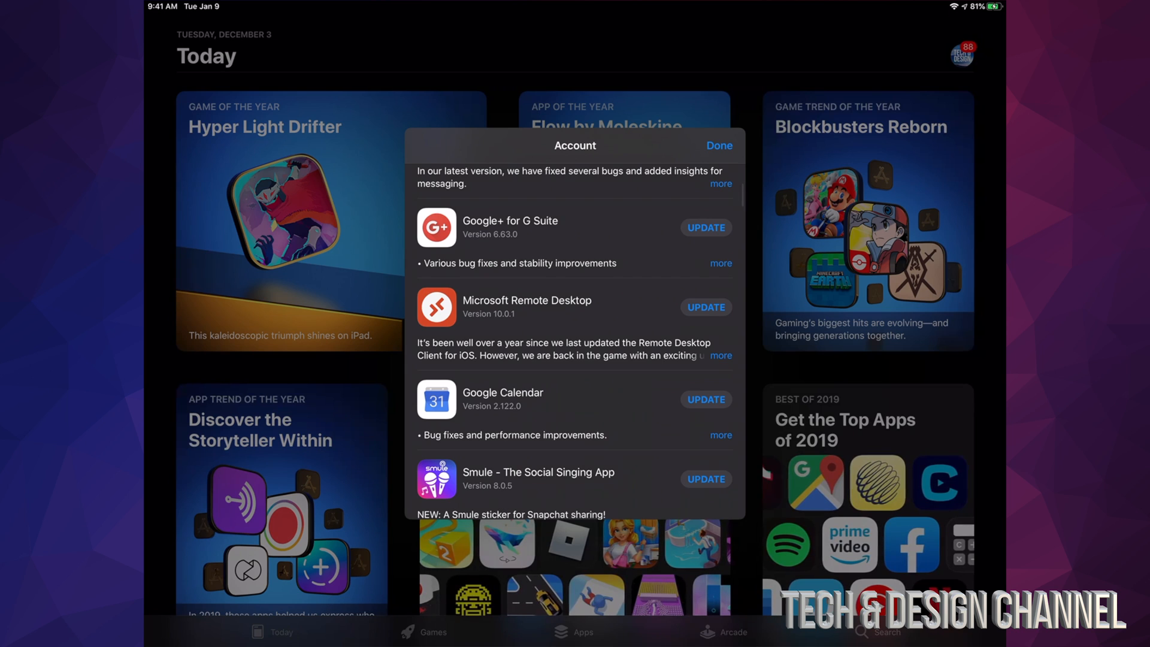
Step: Close the updates list, search 'youtube', and open the YouTube: Watch, Listen, Stream page
left_click(718, 145)
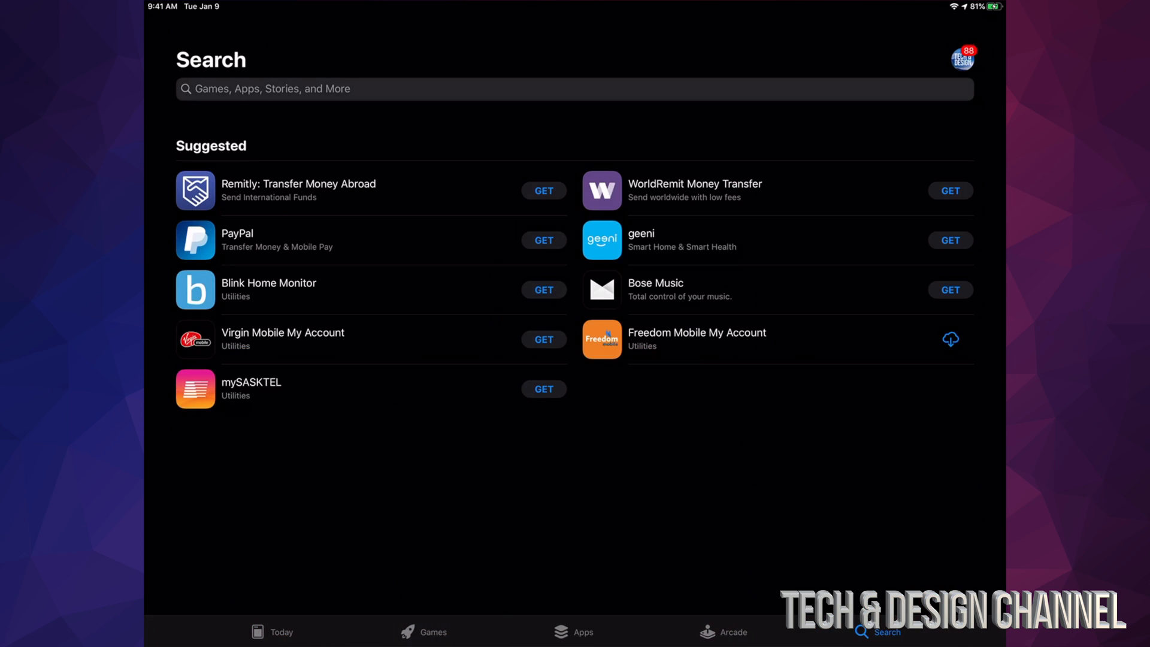
type("youtube")
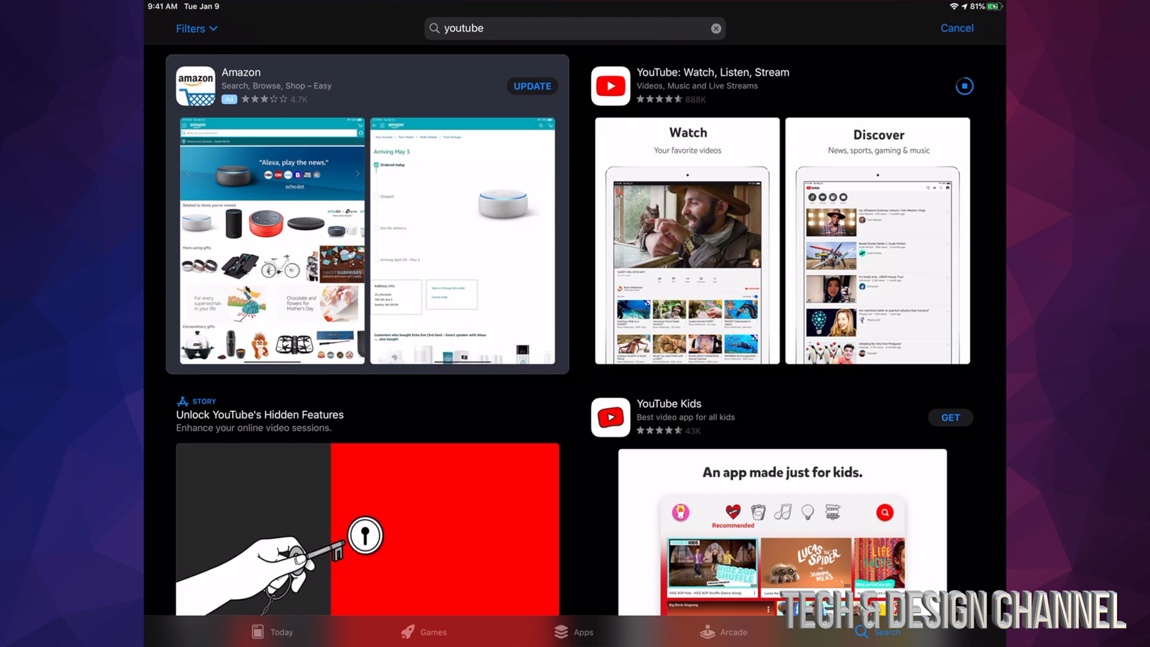
left_click(712, 79)
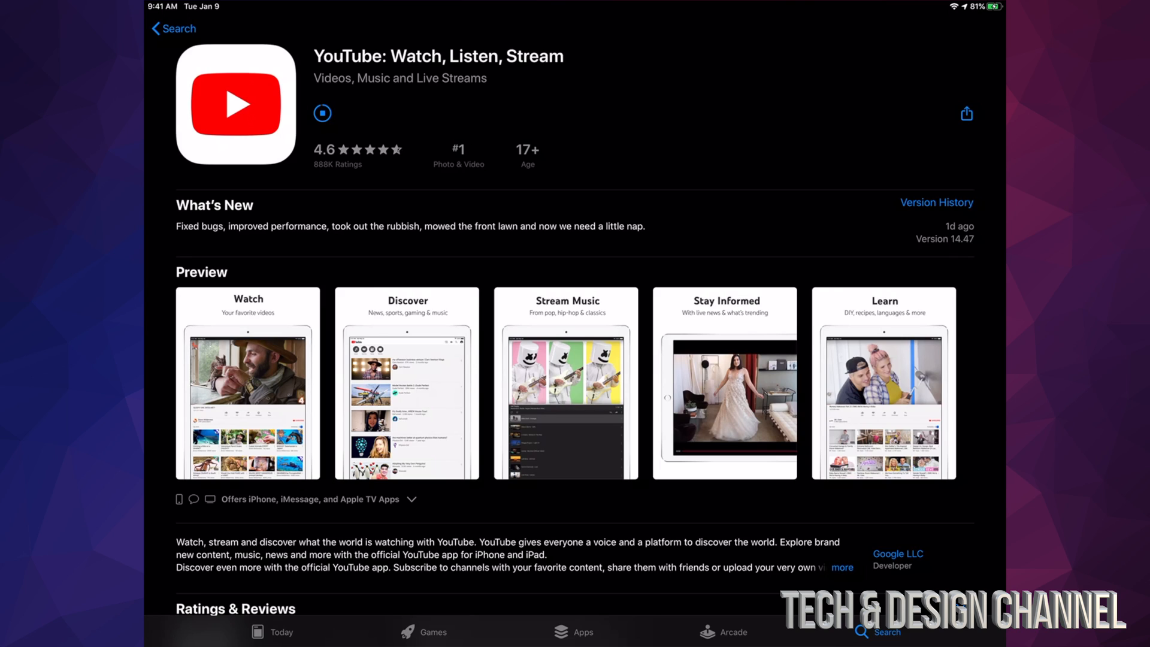
Step: Stop and restart the YouTube download until it shows OPEN, then review its 182 MB details
left_click(321, 113)
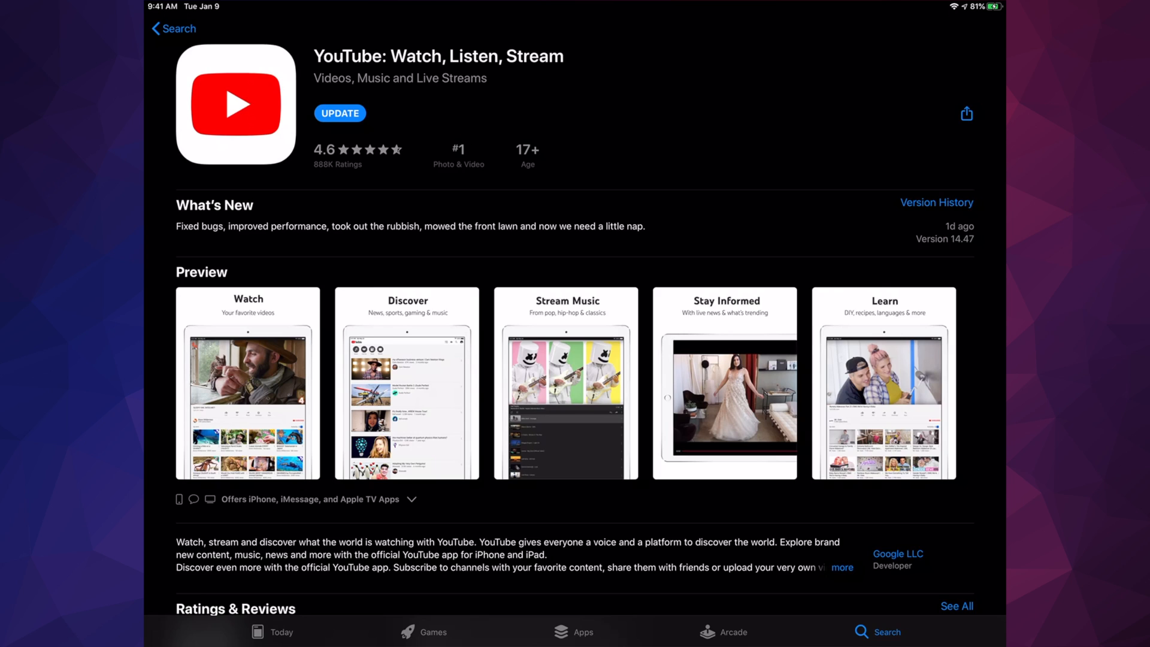
left_click(339, 113)
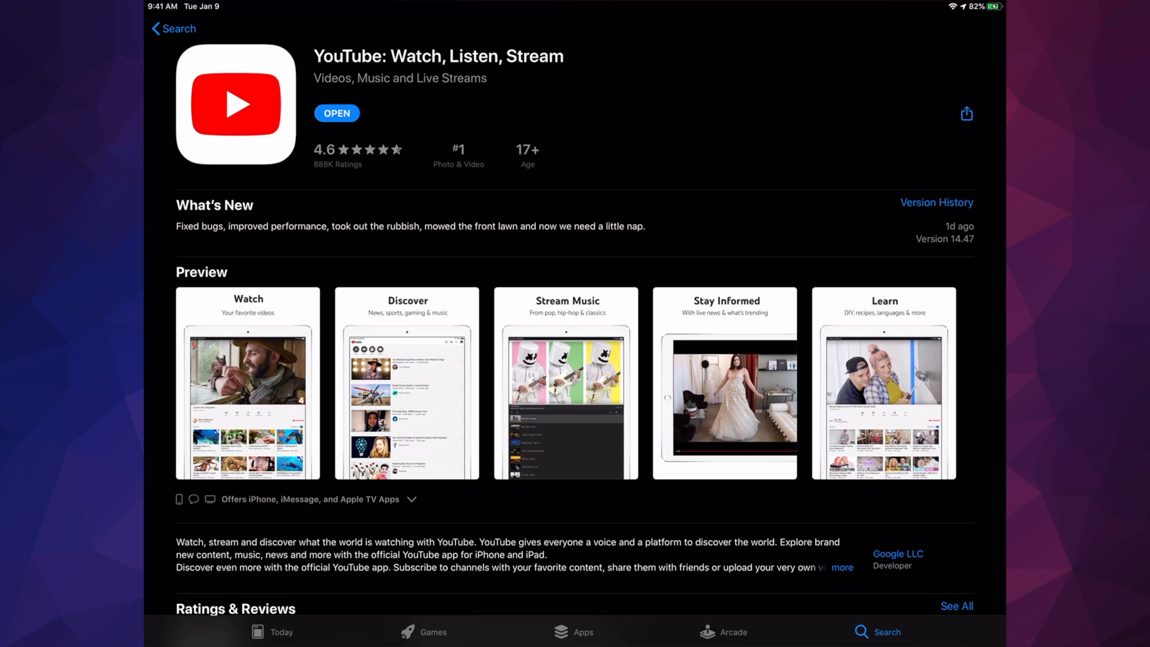
scroll("down", 3)
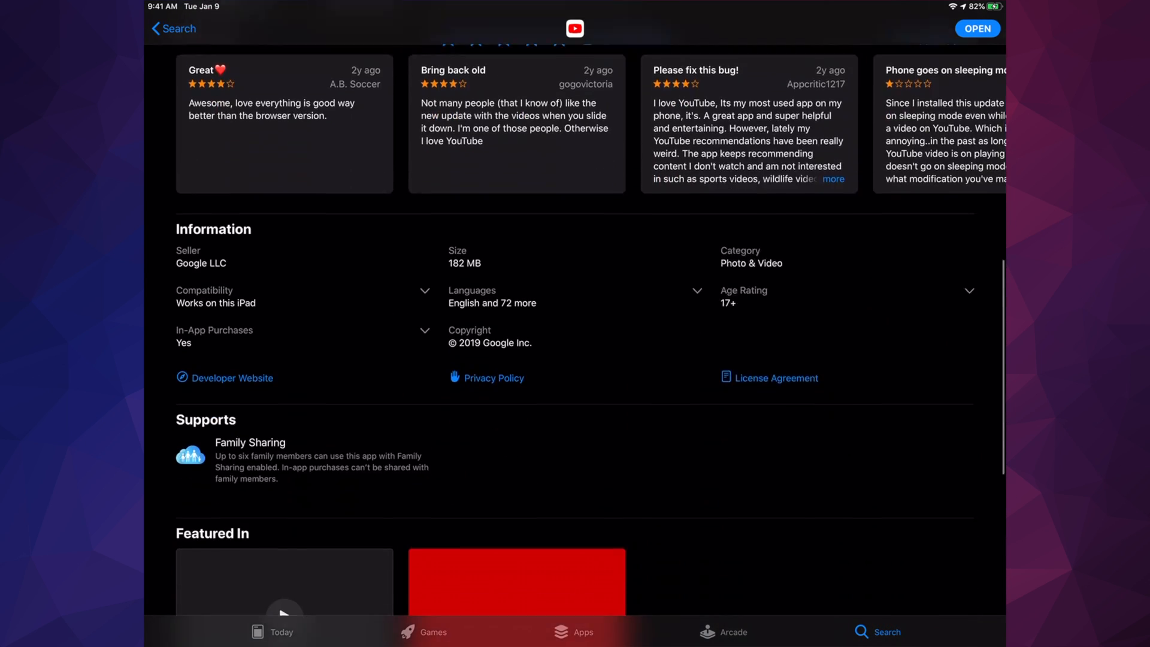